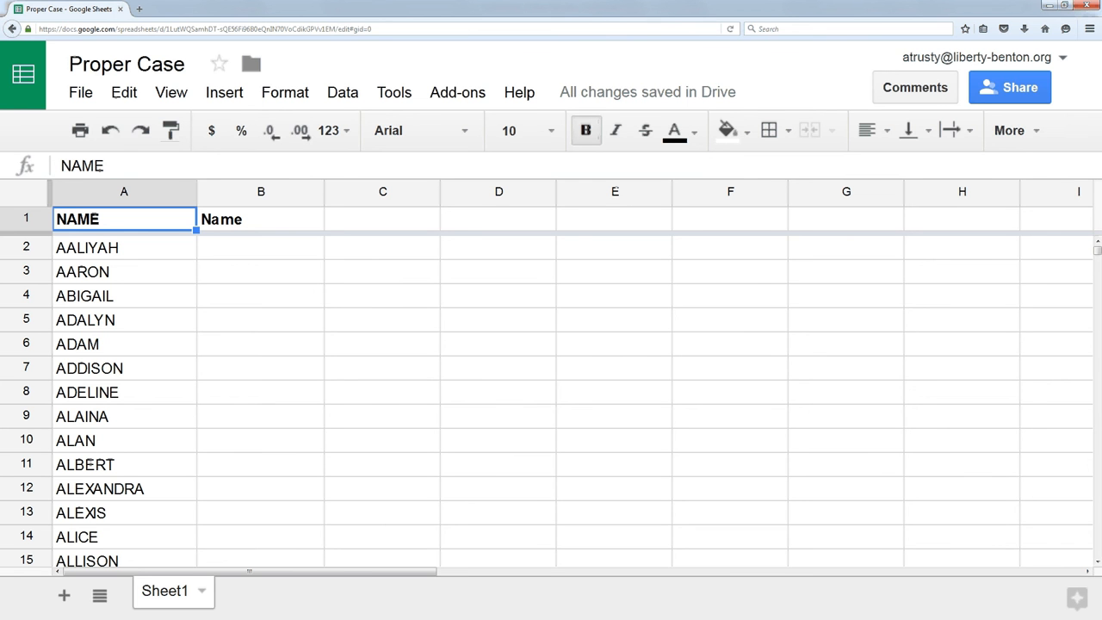
Enter =PROPER(A2) in B2 and fill it down column B to title-case every name.
{"action": "left_click", "coordinate": [261, 218]}
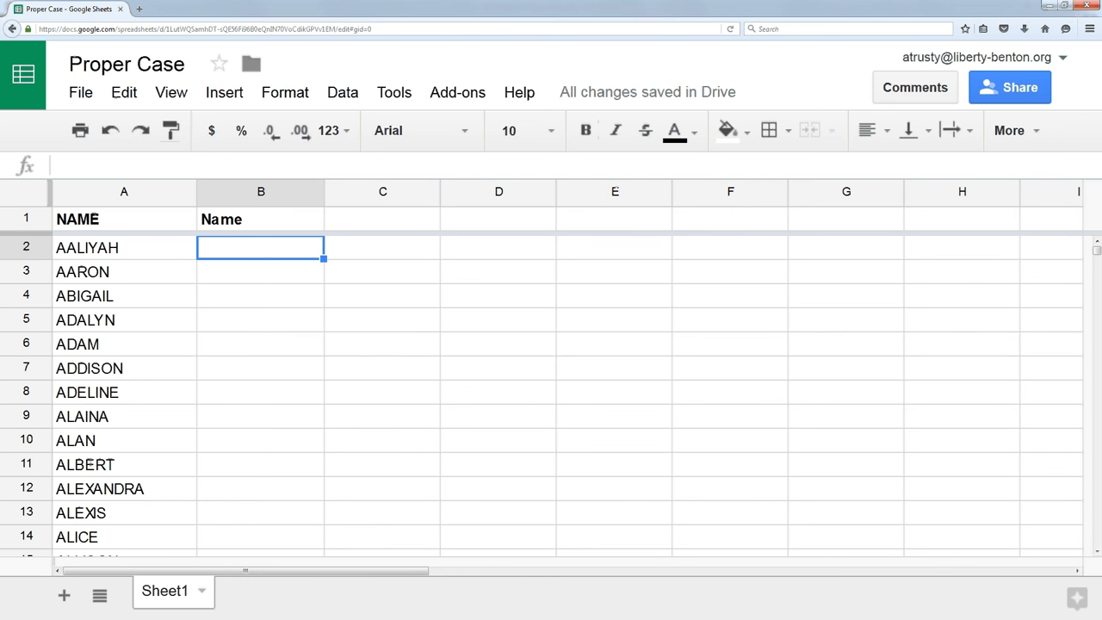
{"action": "type", "text": "=PROPER("}
{"action": "left_click", "coordinate": [124, 246]}
{"action": "type", "text": " SMITH"}
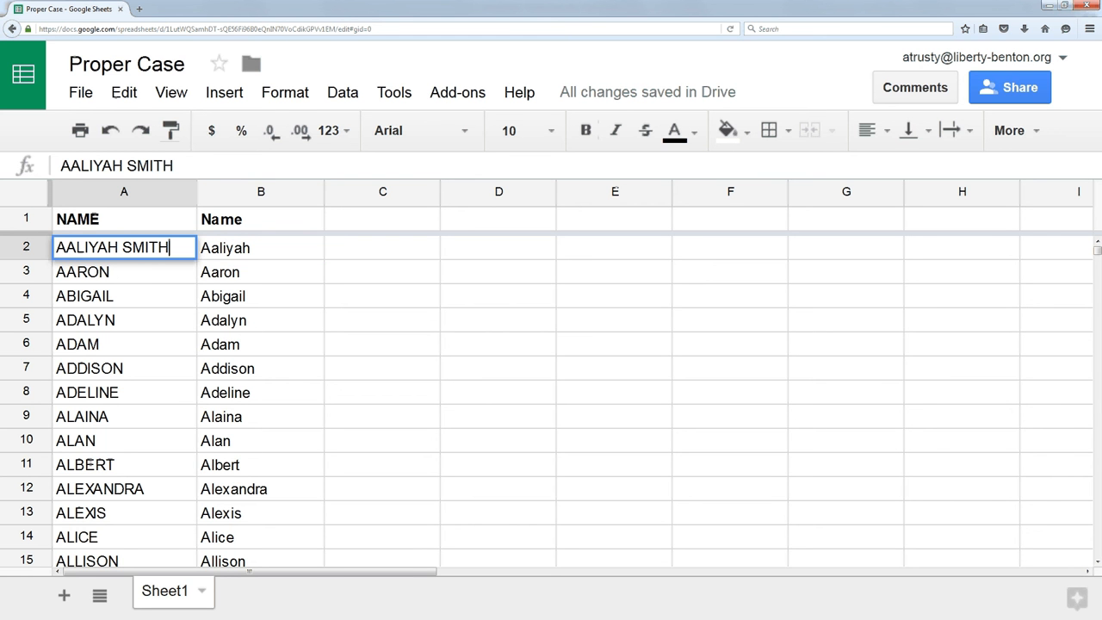
{"action": "left_click", "coordinate": [261, 247]}
{"action": "type", "text": " von TRAPP"}
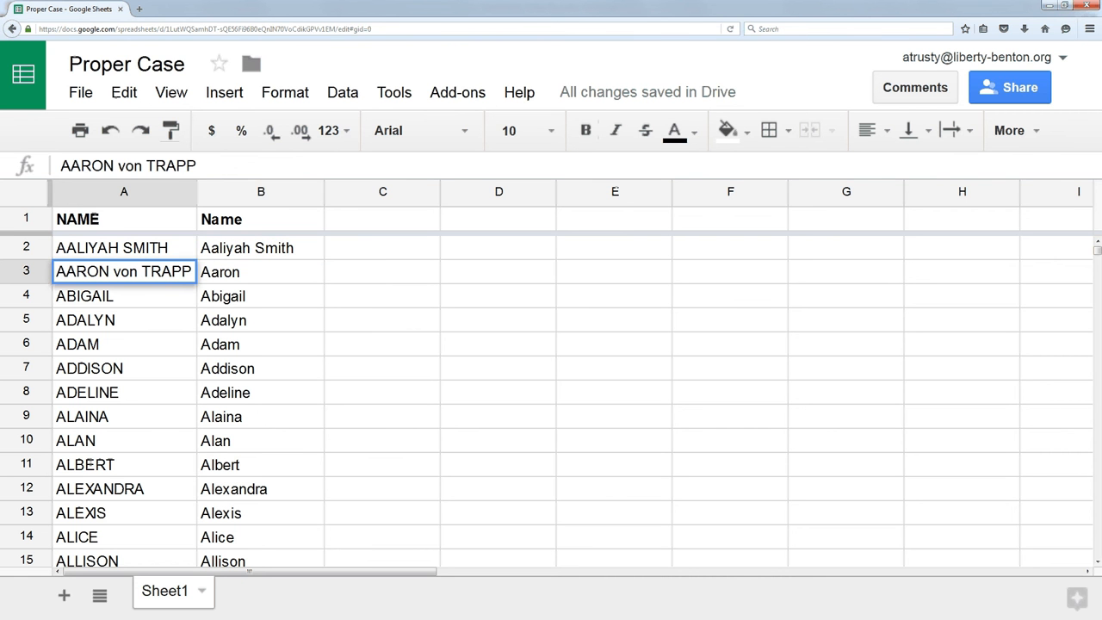
Select B3 to view the =PROPER(A3) formula producing Aaron Von Trapp.
{"action": "left_click", "coordinate": [261, 272]}
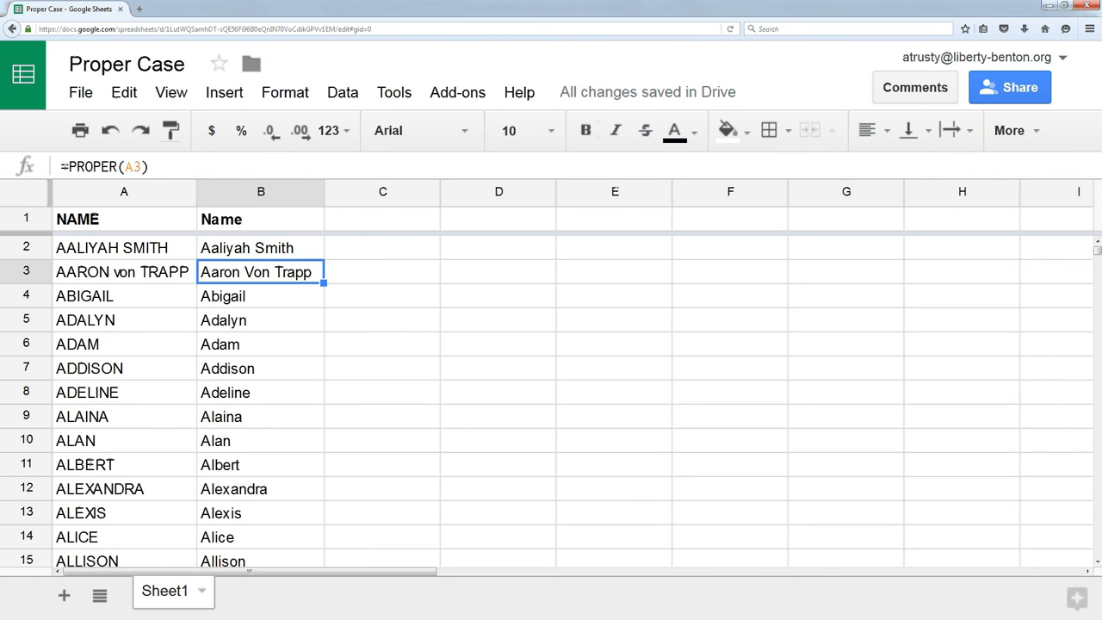